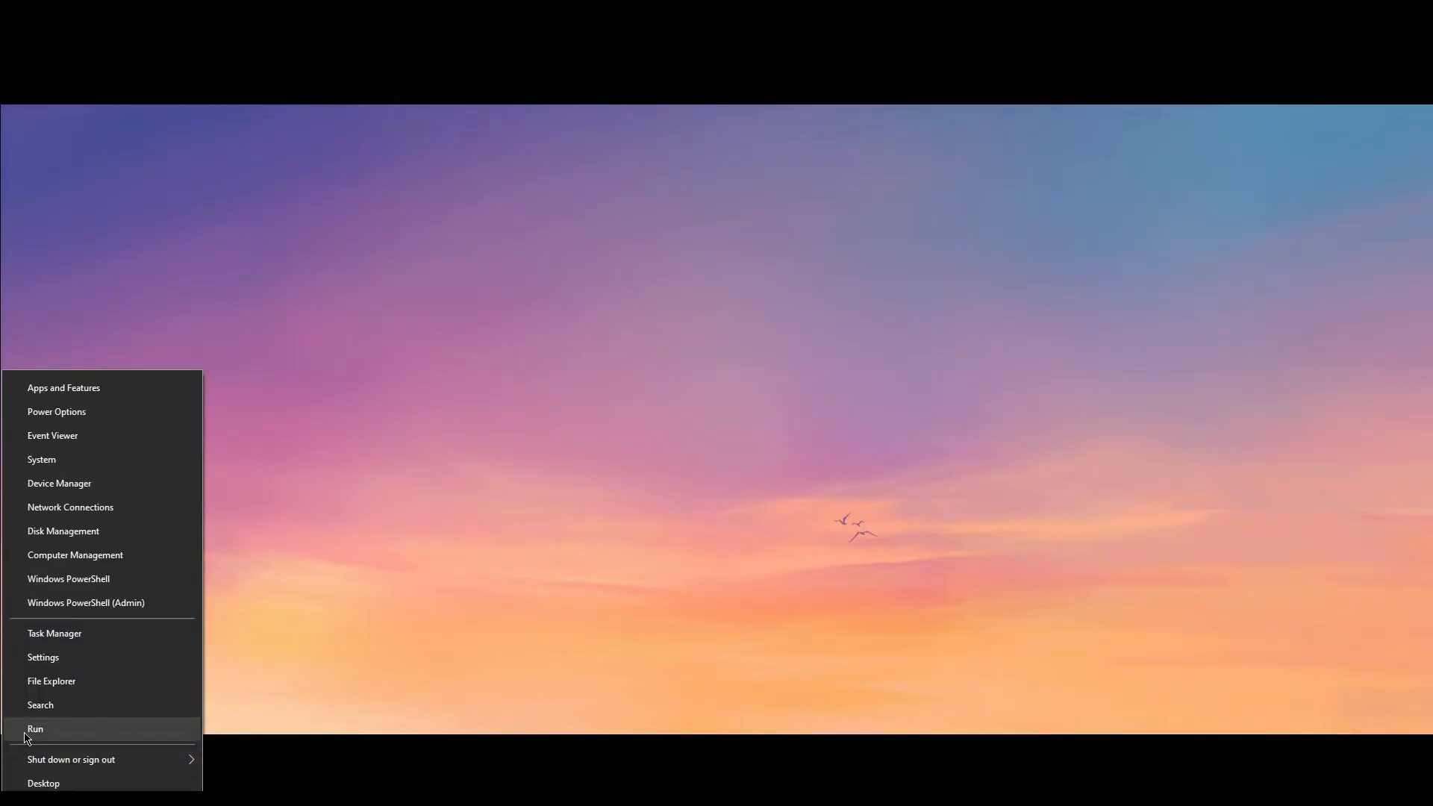
# Open the AppData folder via the Run dialog by entering 'appdata'.
pyautogui.click(35, 729)
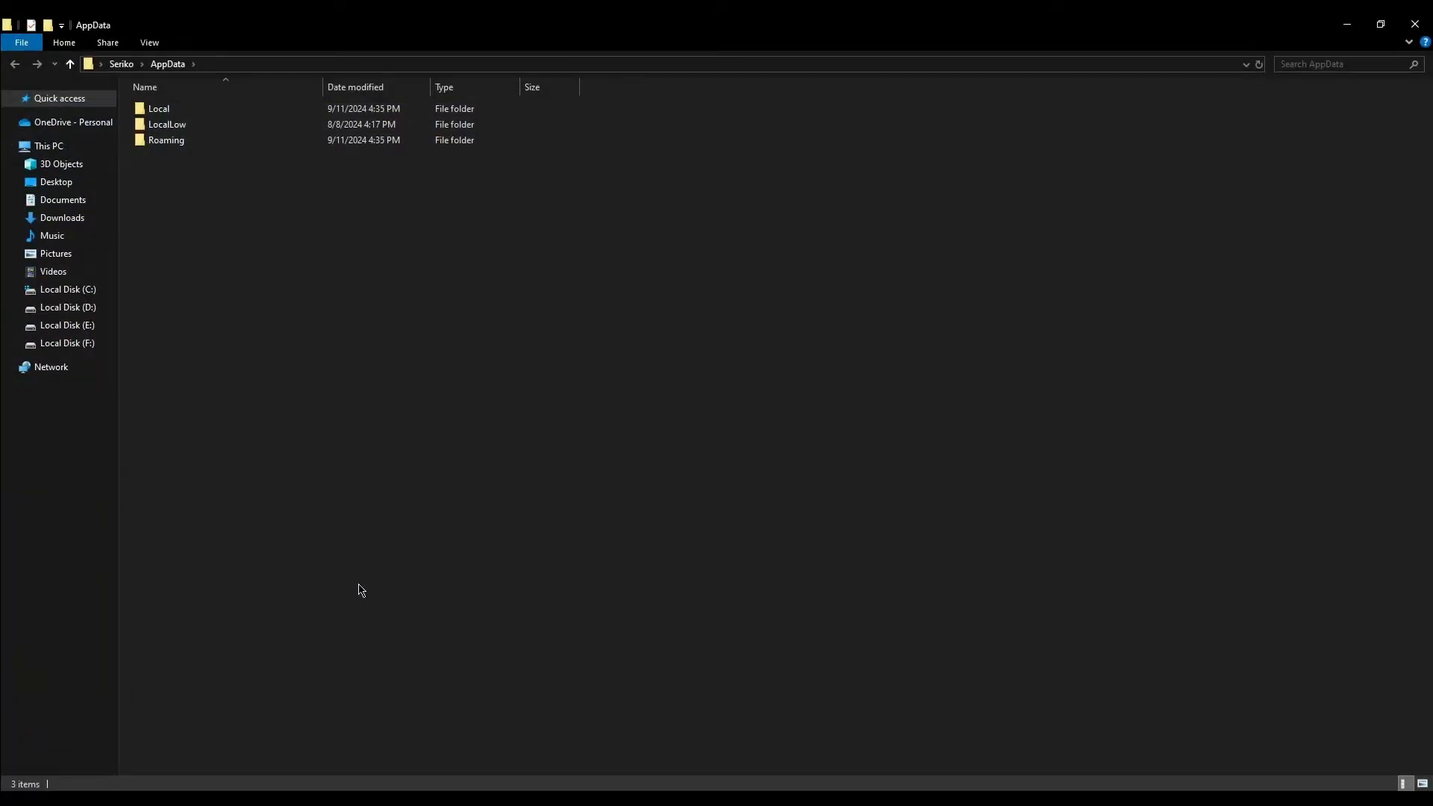
pyautogui.doubleClick(154, 109)
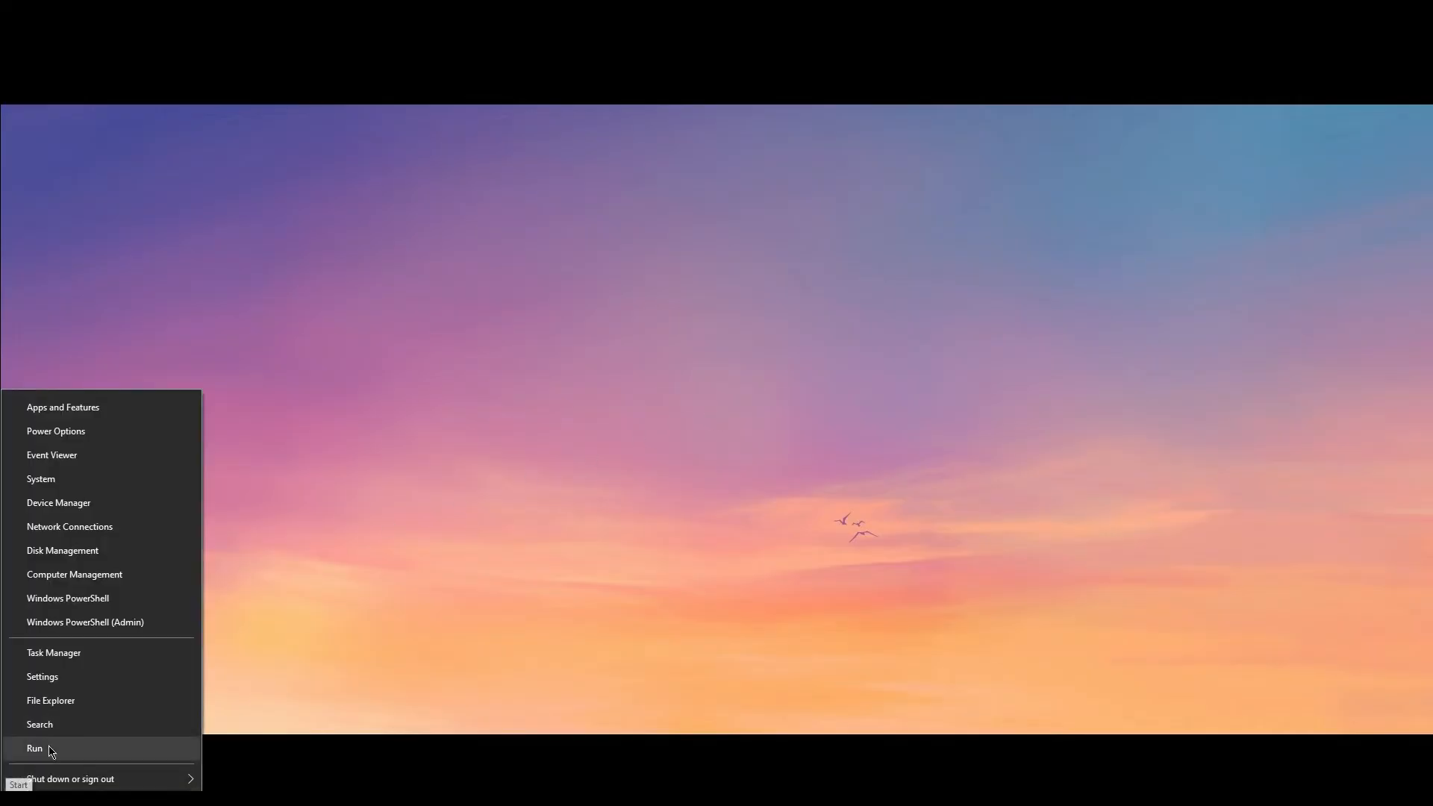
# Open C:\Windows\Temp from the Run dialog and grant permanent access to it.
pyautogui.click(34, 748)
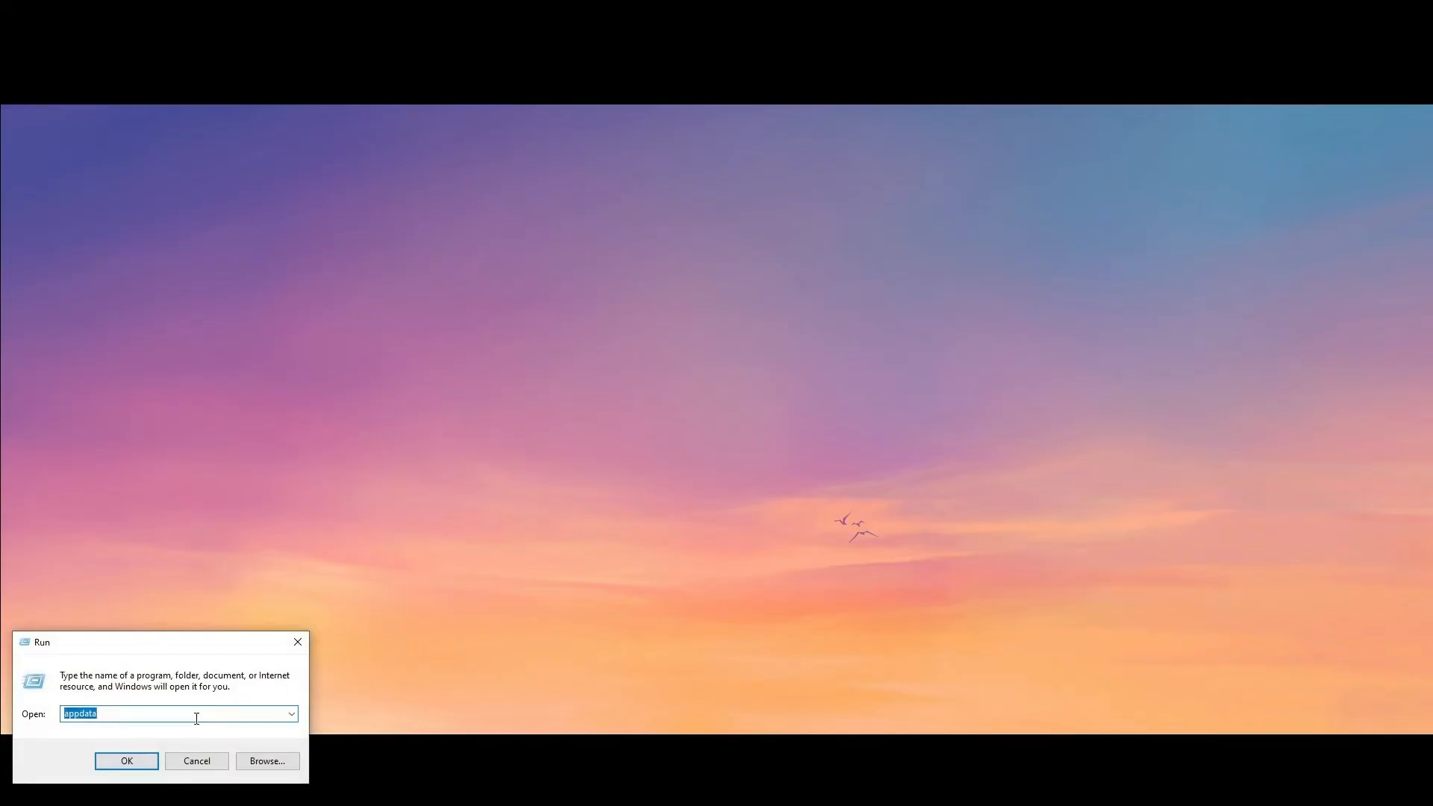
pyautogui.click(125, 762)
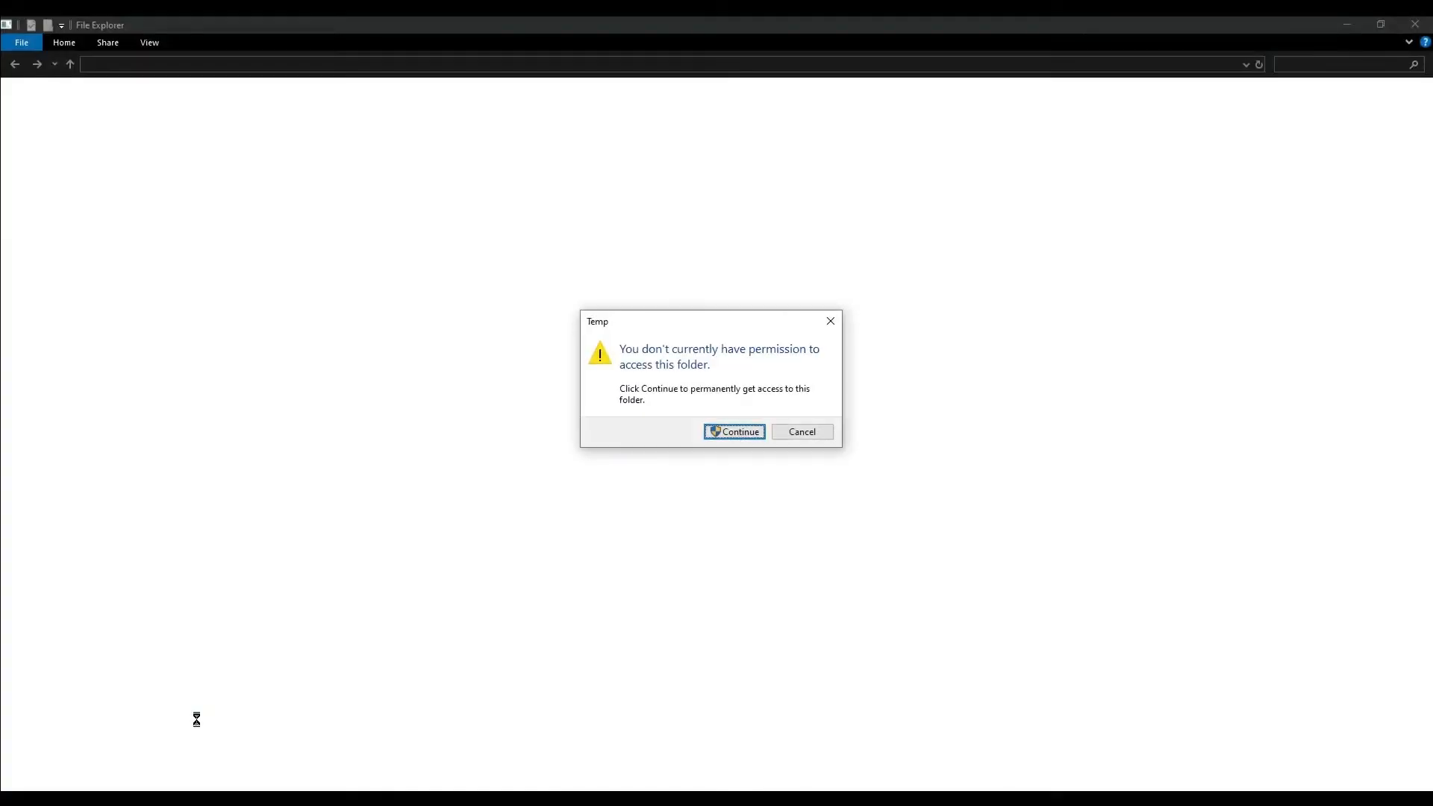
pyautogui.click(734, 431)
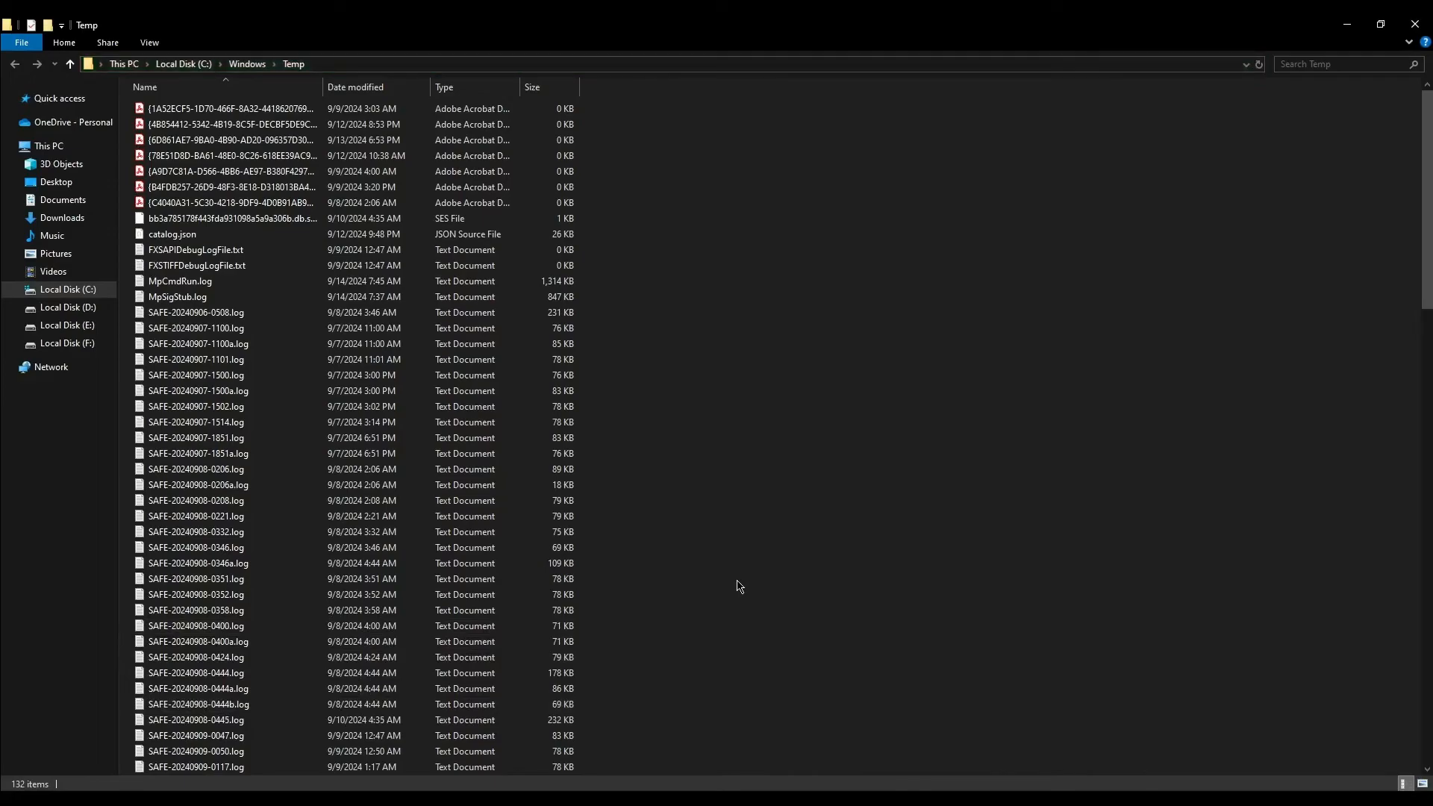
pyautogui.press('Ctrl+a')
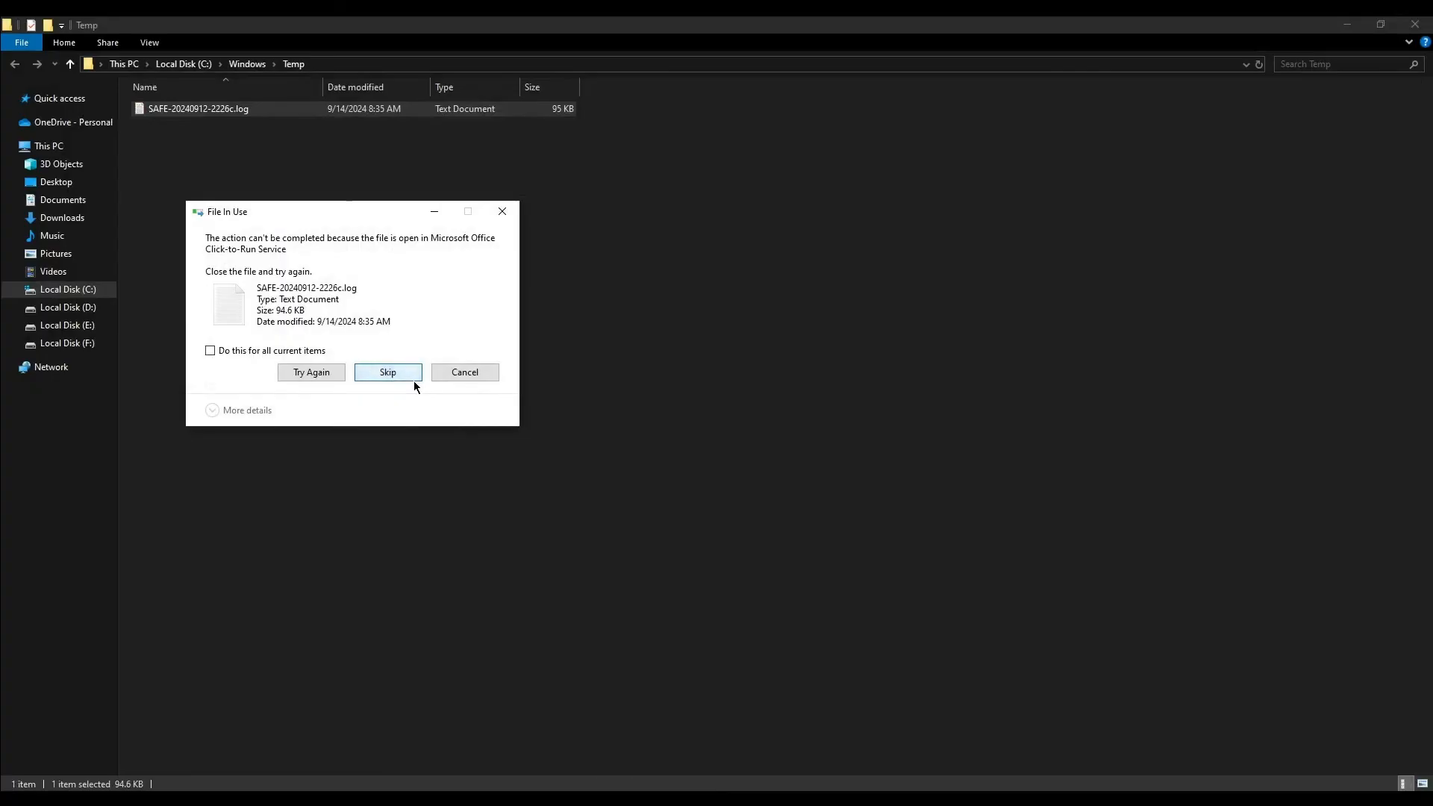
pyautogui.click(388, 372)
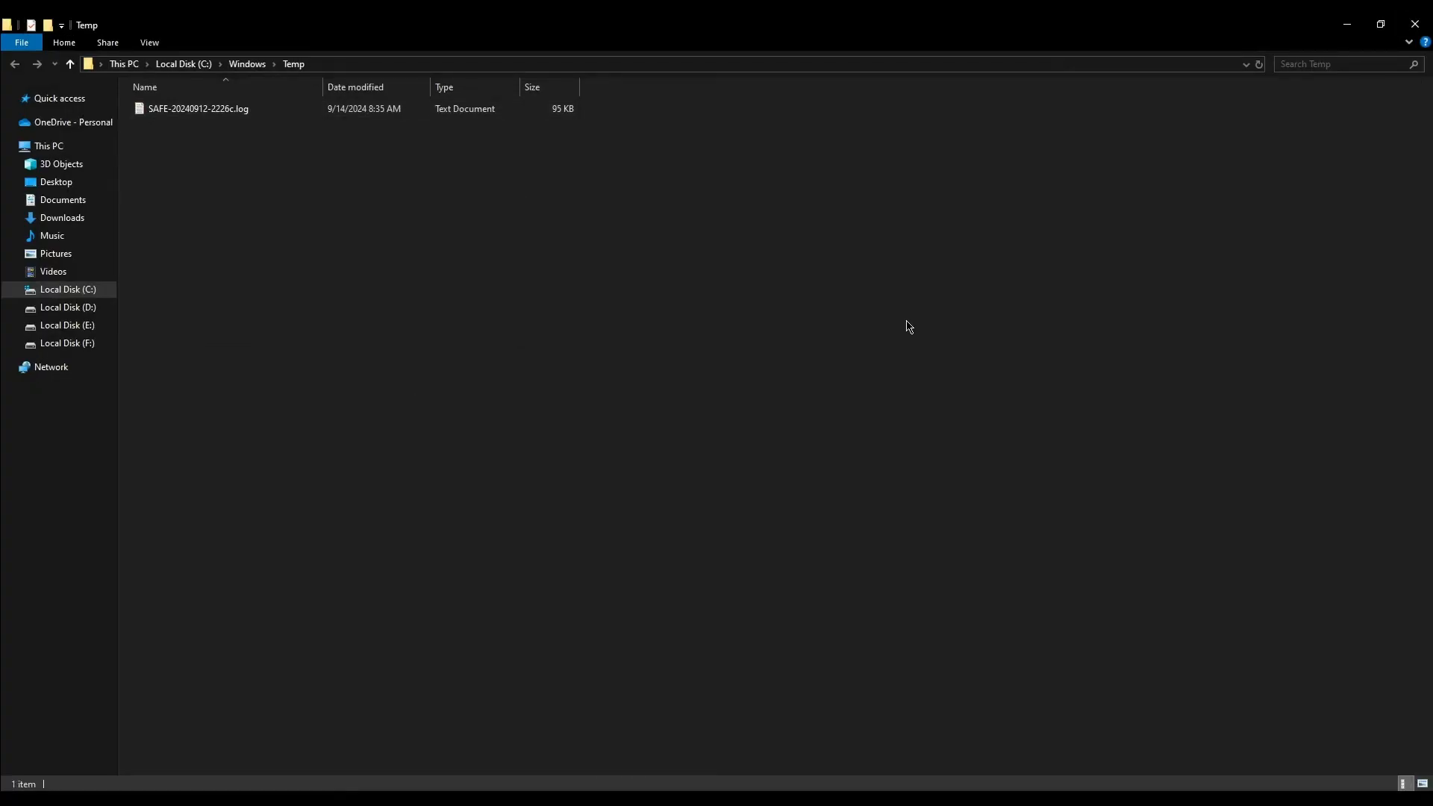